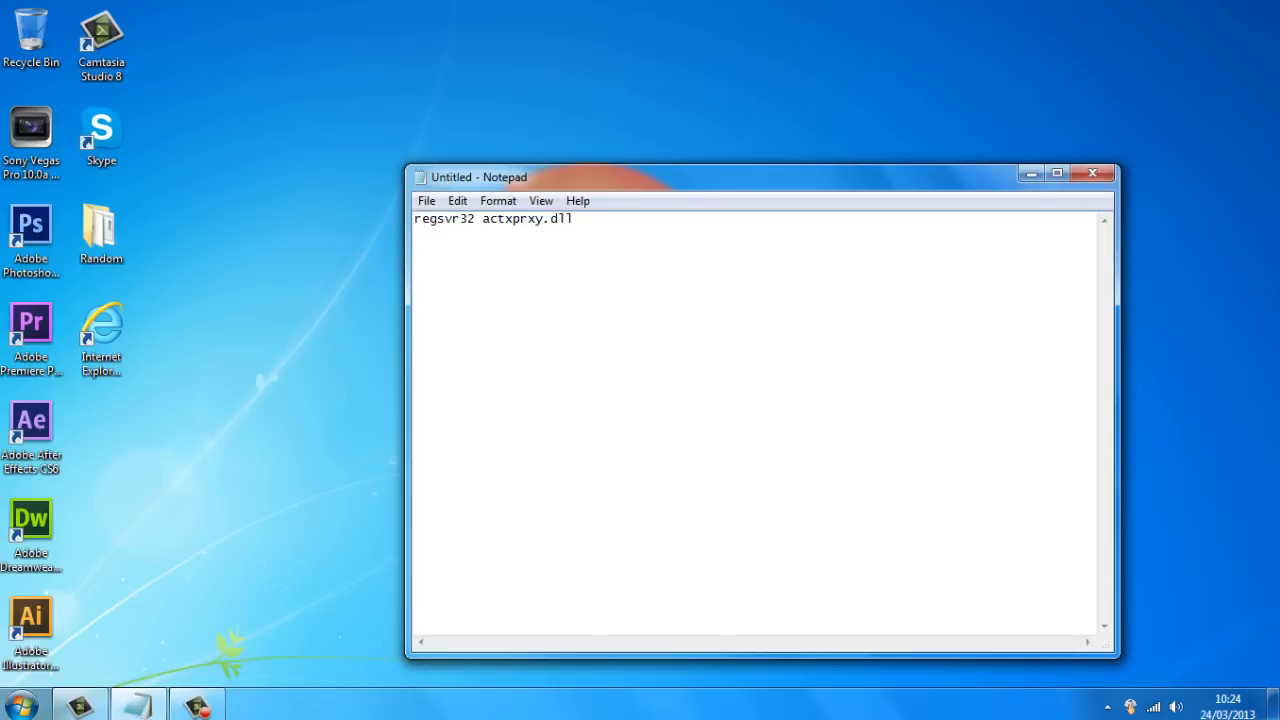
# Step: Copy the line 'regsvr32 actxprxy.dll' from the Notepad notes
pyautogui.rightClick(492, 218)
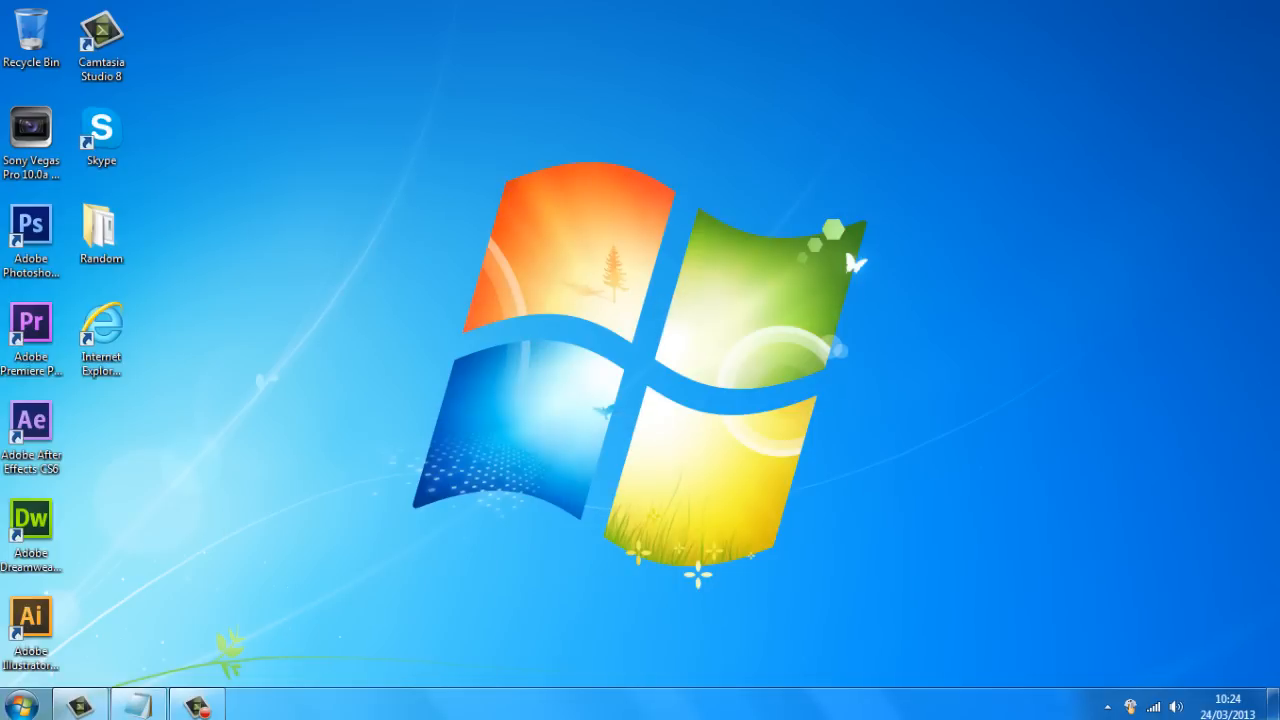
# Step: Search Start for 'cmd' and launch it as administrator, confirming the UAC prompt
pyautogui.click(20, 704)
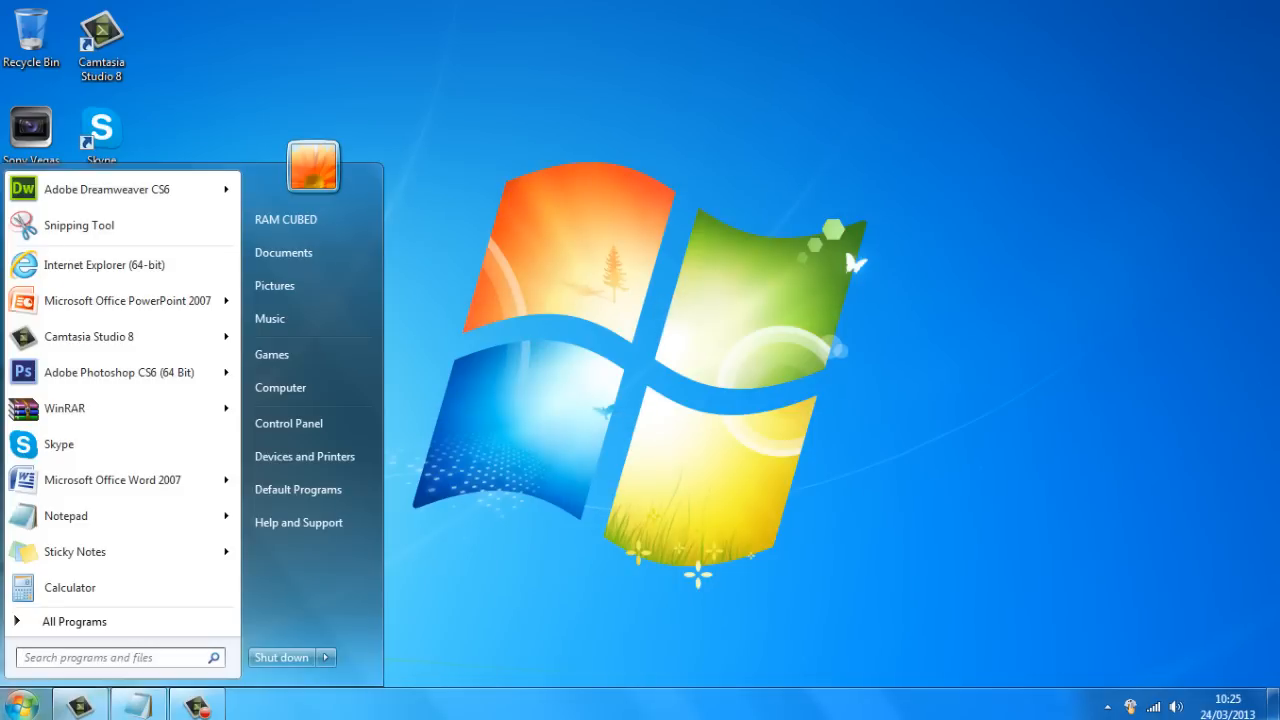
pyautogui.write('cmd')
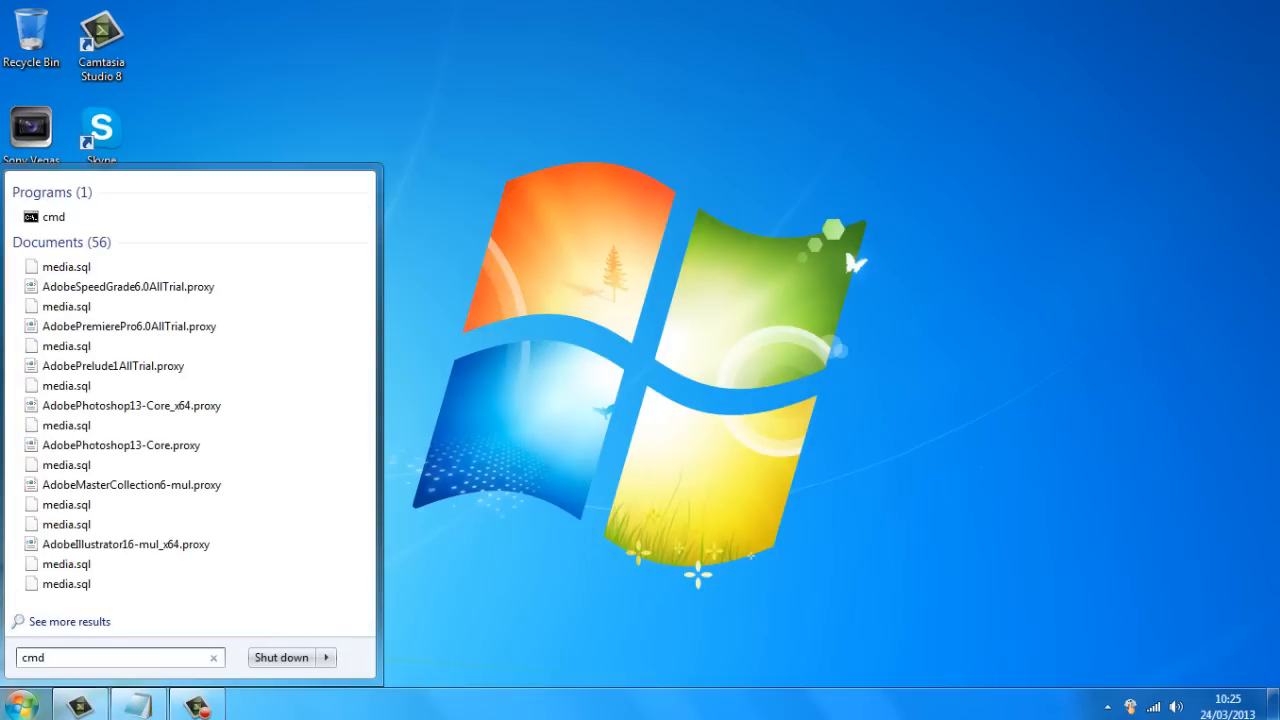
pyautogui.rightClick(50, 216)
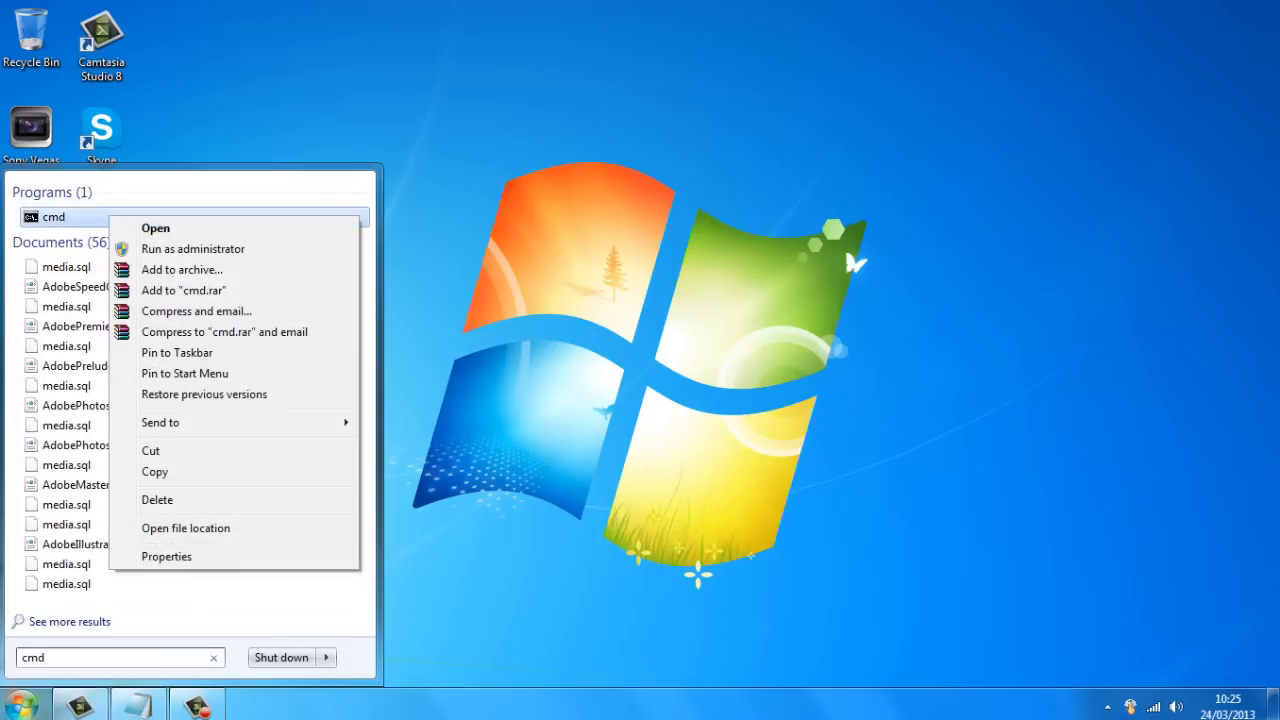
pyautogui.moveTo(192, 248)
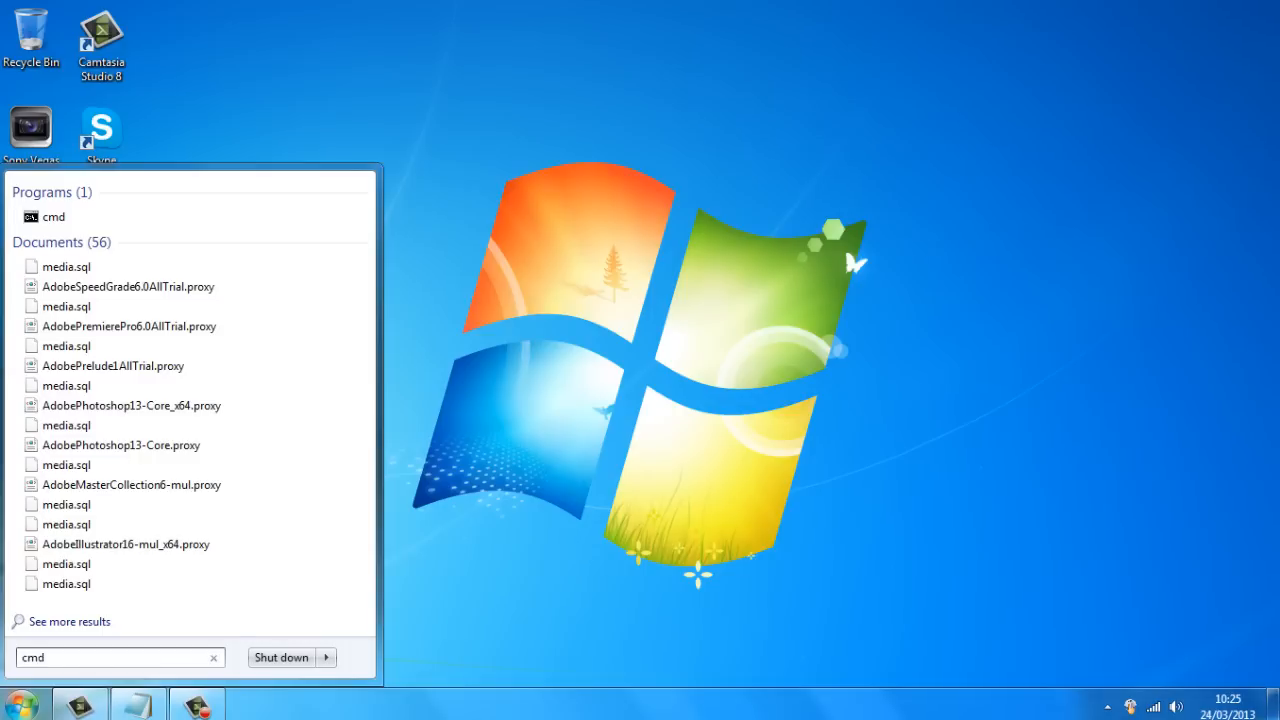
pyautogui.click(52, 216)
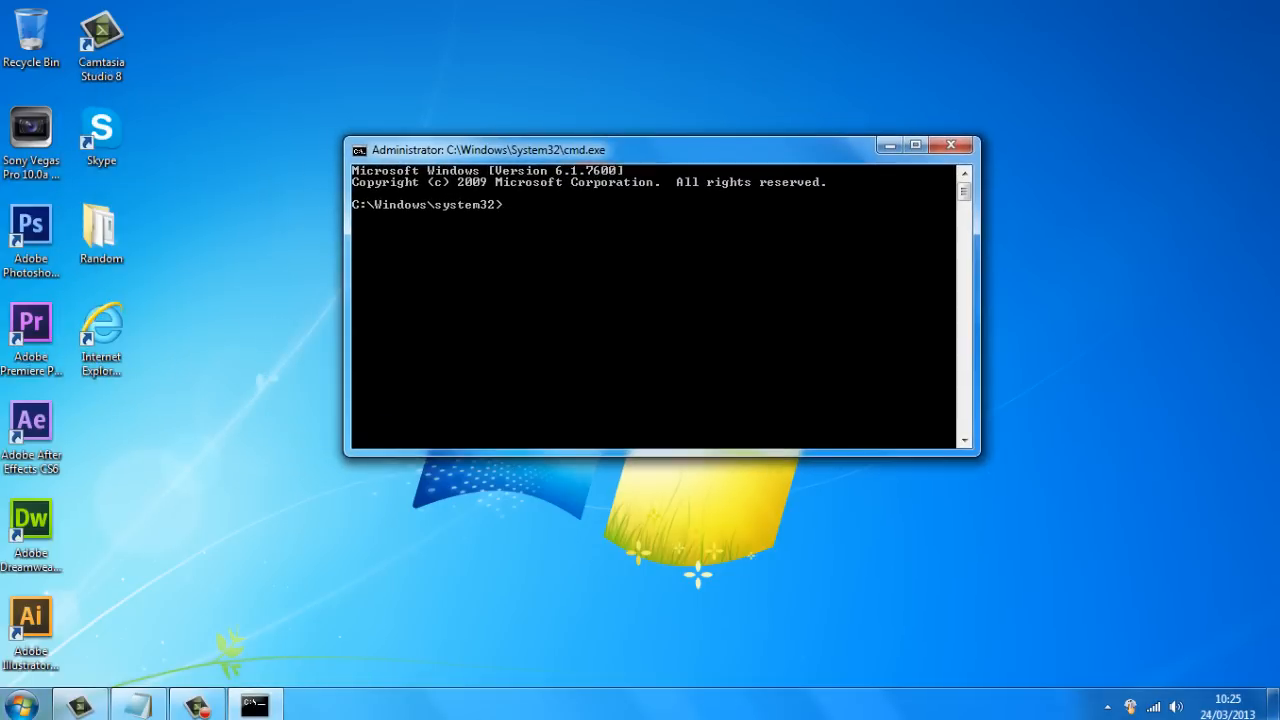
# Step: Run the pasted 'regsvr32 actxprxy.dll', dismiss the RegSvr32 success dialog and close the prompt
pyautogui.rightClick(600, 240)
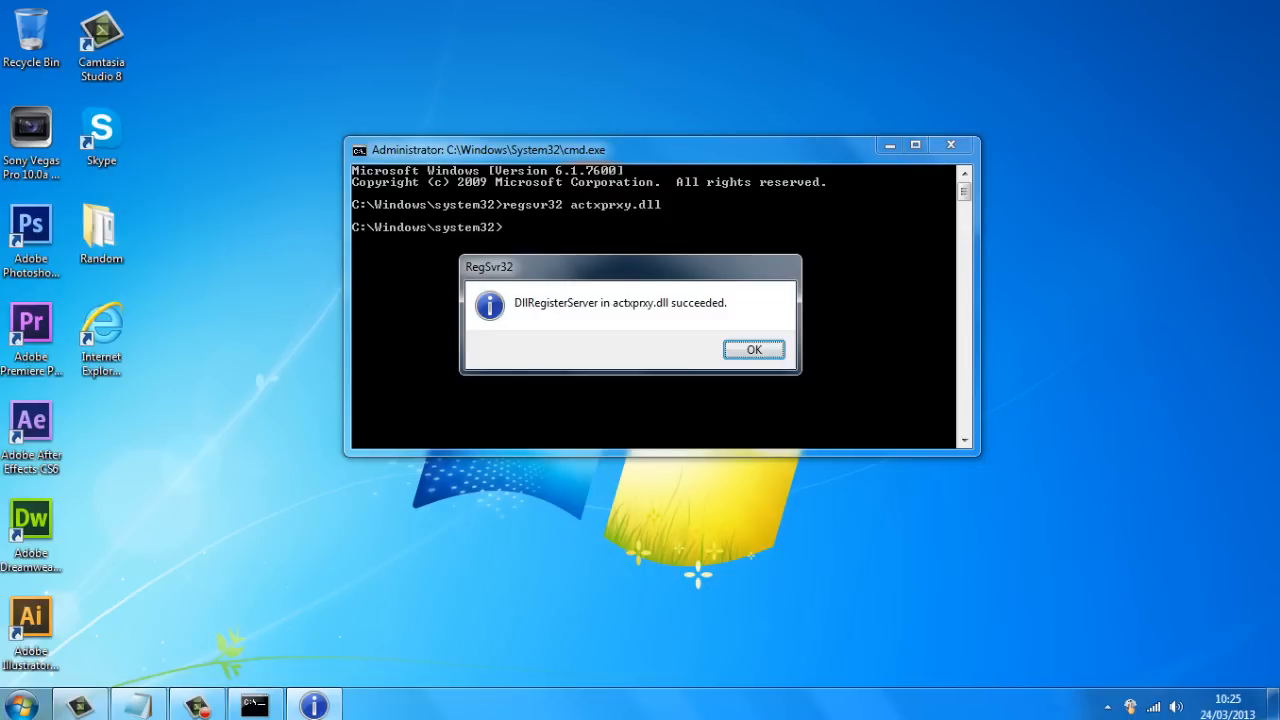
pyautogui.click(754, 348)
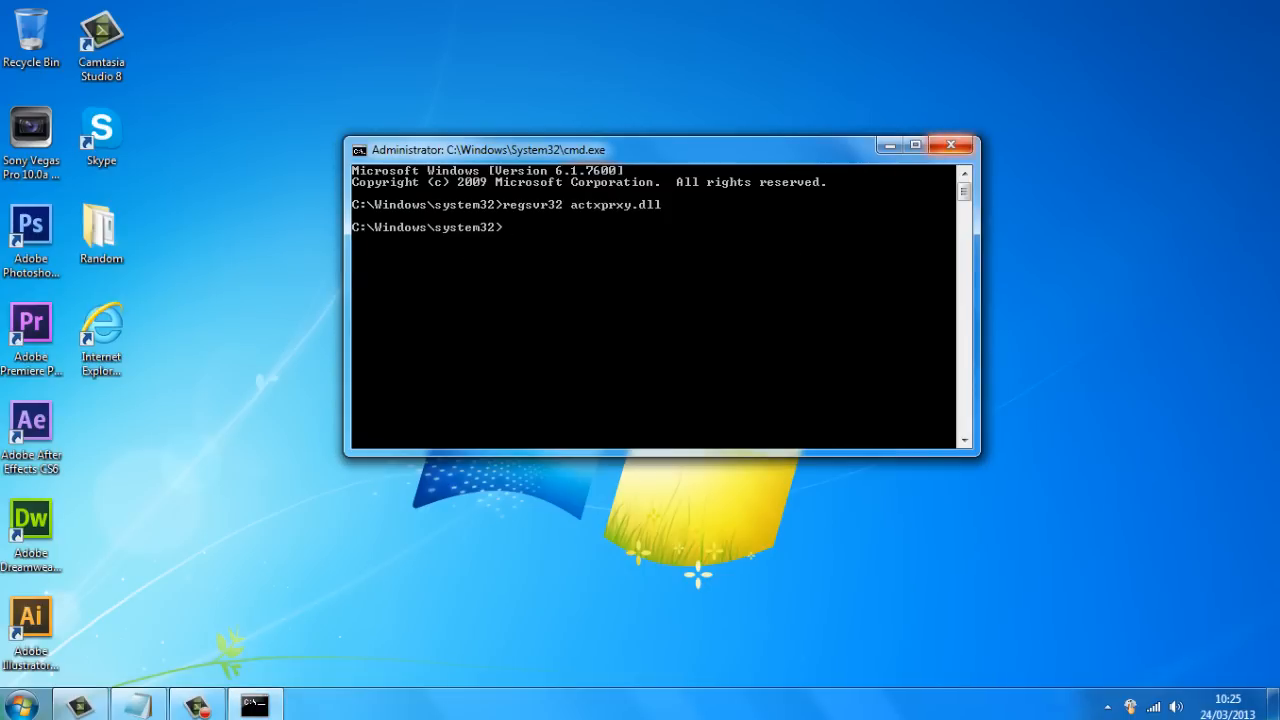
pyautogui.click(948, 144)
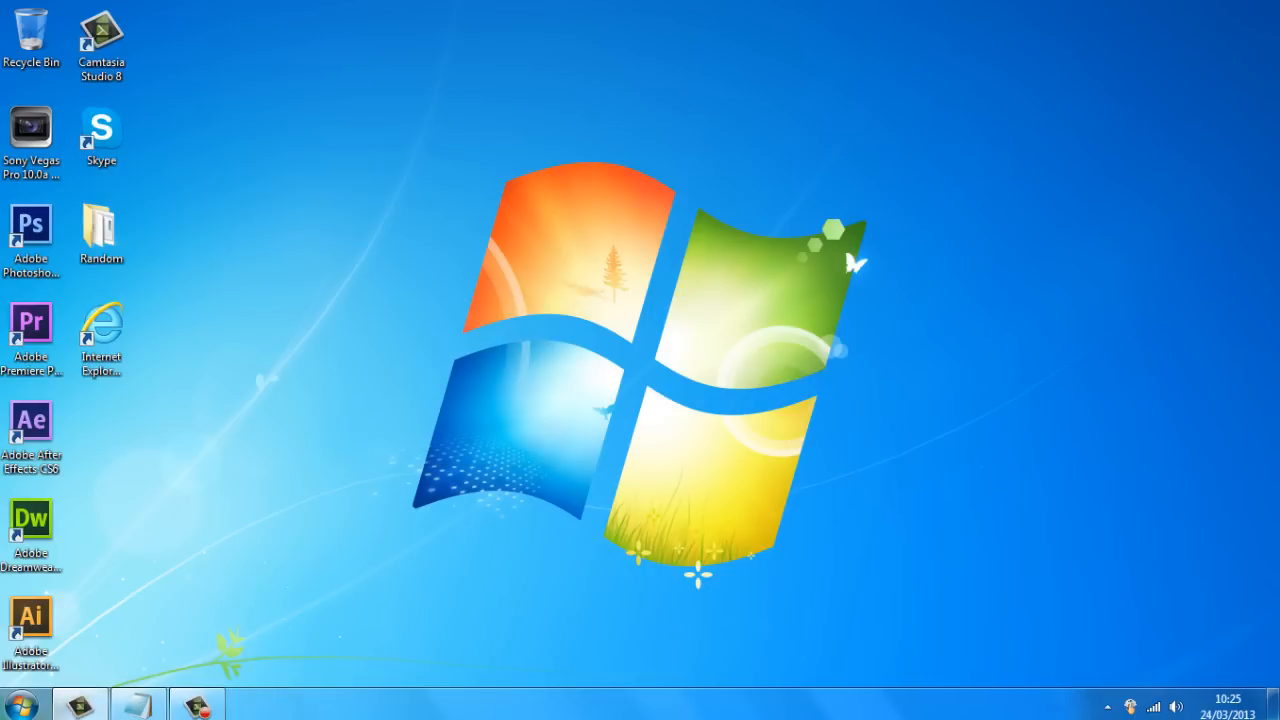